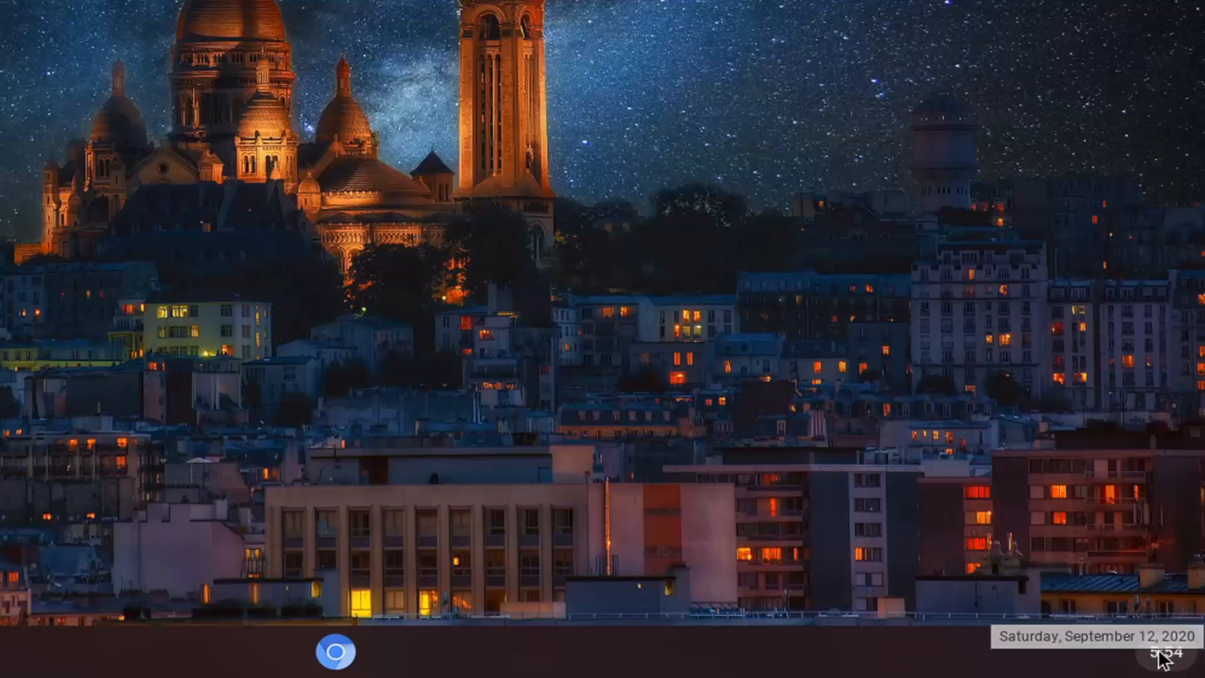
Sign out of the CloudReady session from the shelf's quick settings panel.
click(1153, 657)
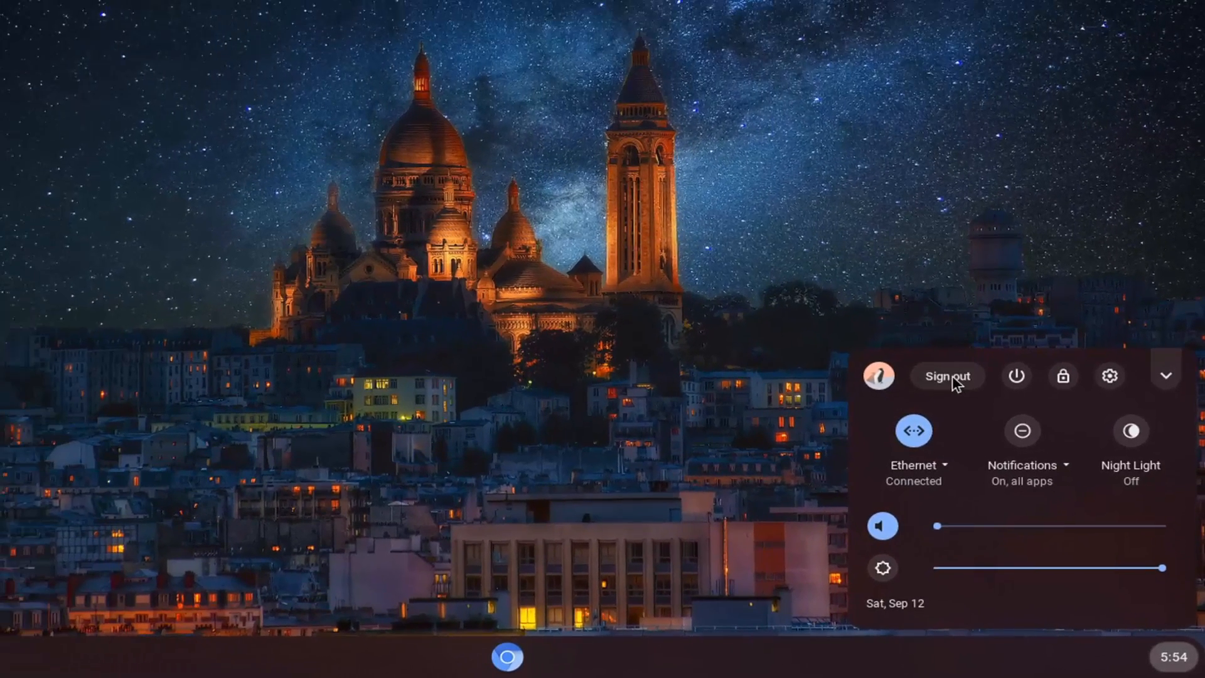
click(948, 376)
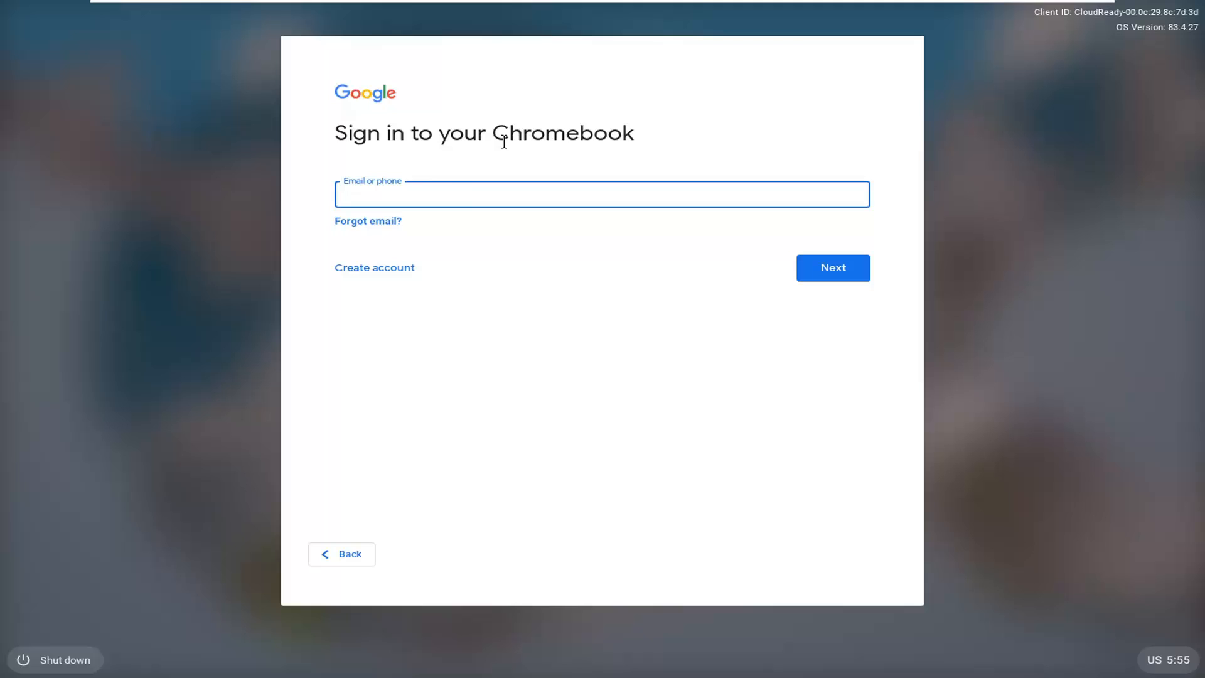
Preview Google's Create account page, then go back to the saved user's password lock screen.
click(602, 194)
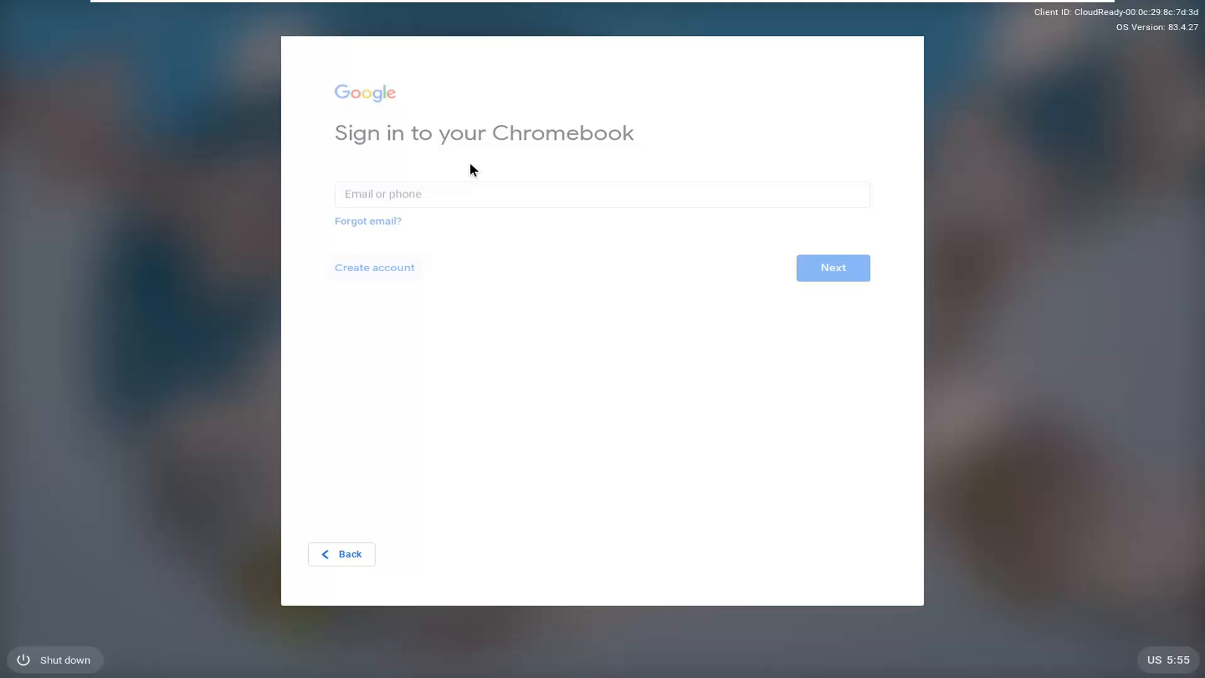
click(374, 267)
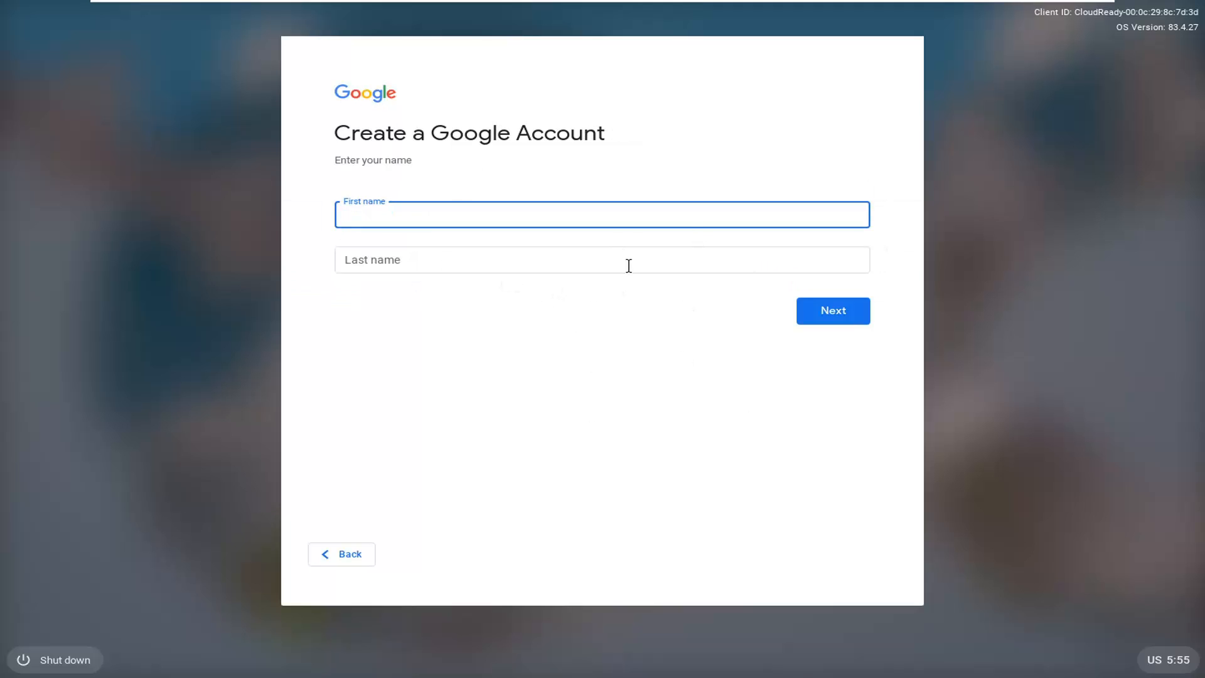
mouse_move(595, 432)
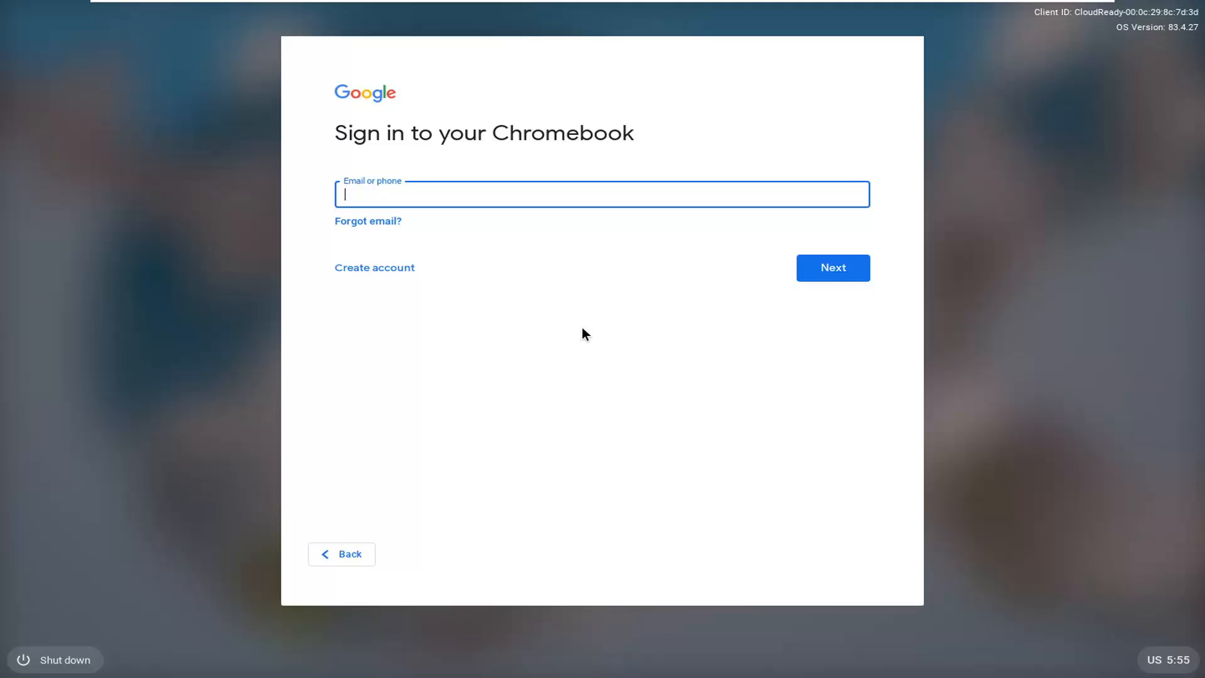
mouse_move(586, 329)
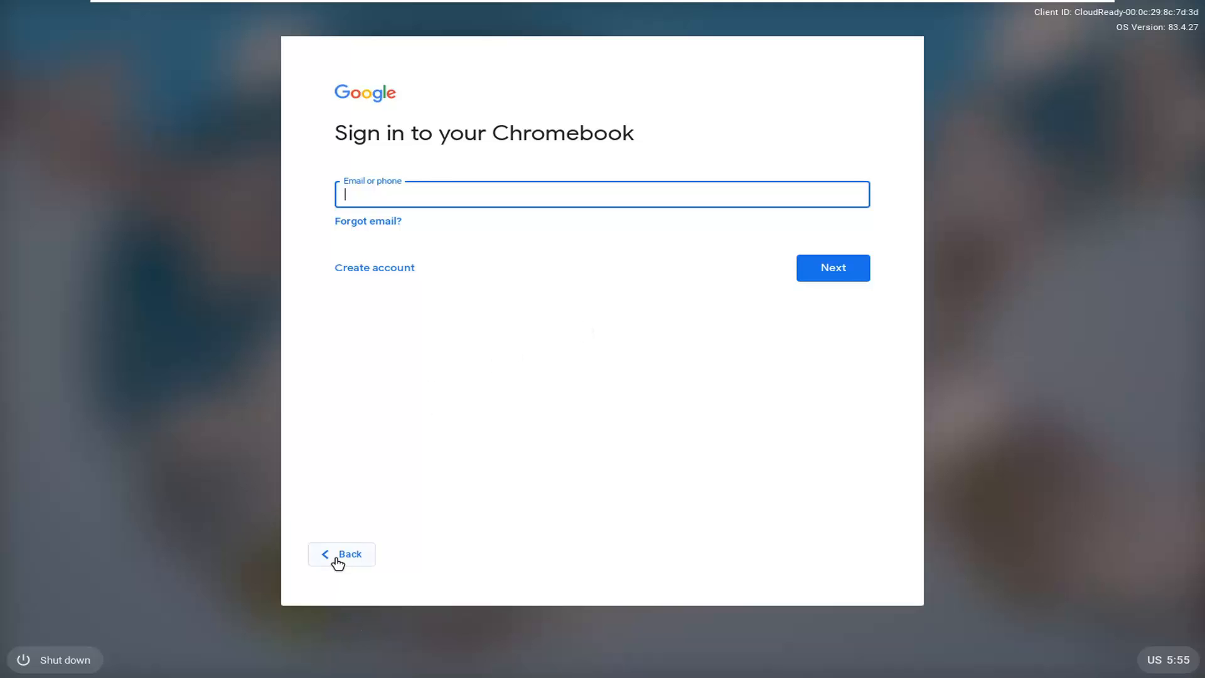
click(342, 554)
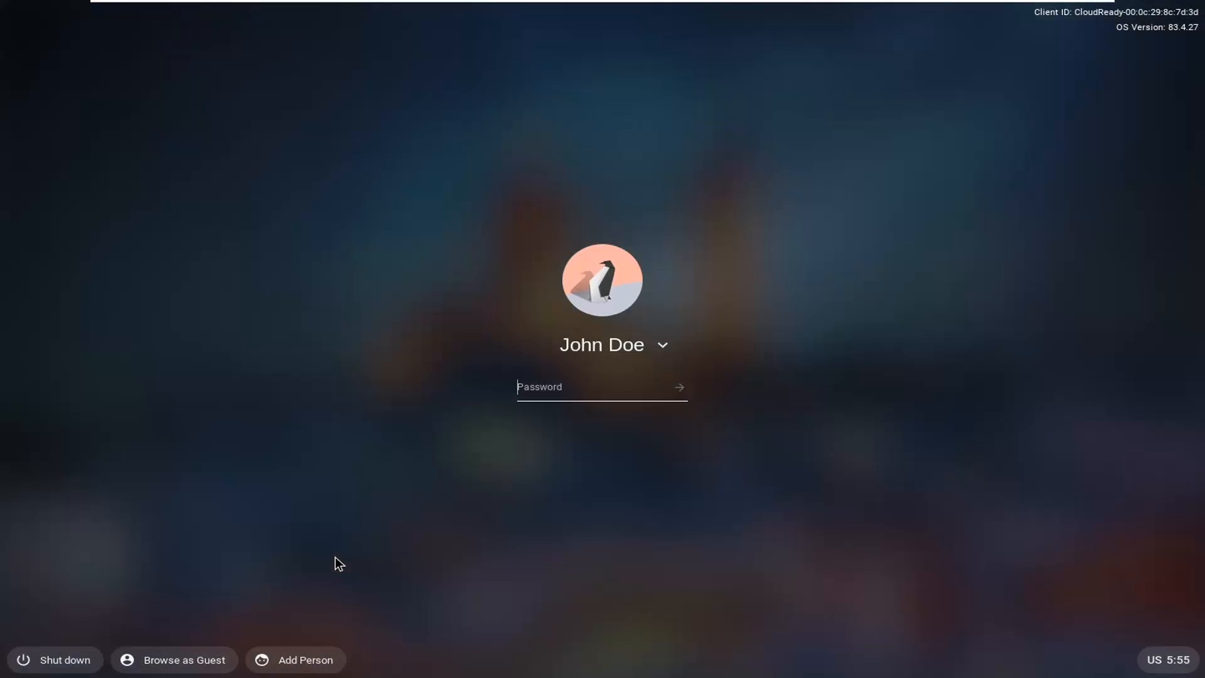
mouse_move(560, 547)
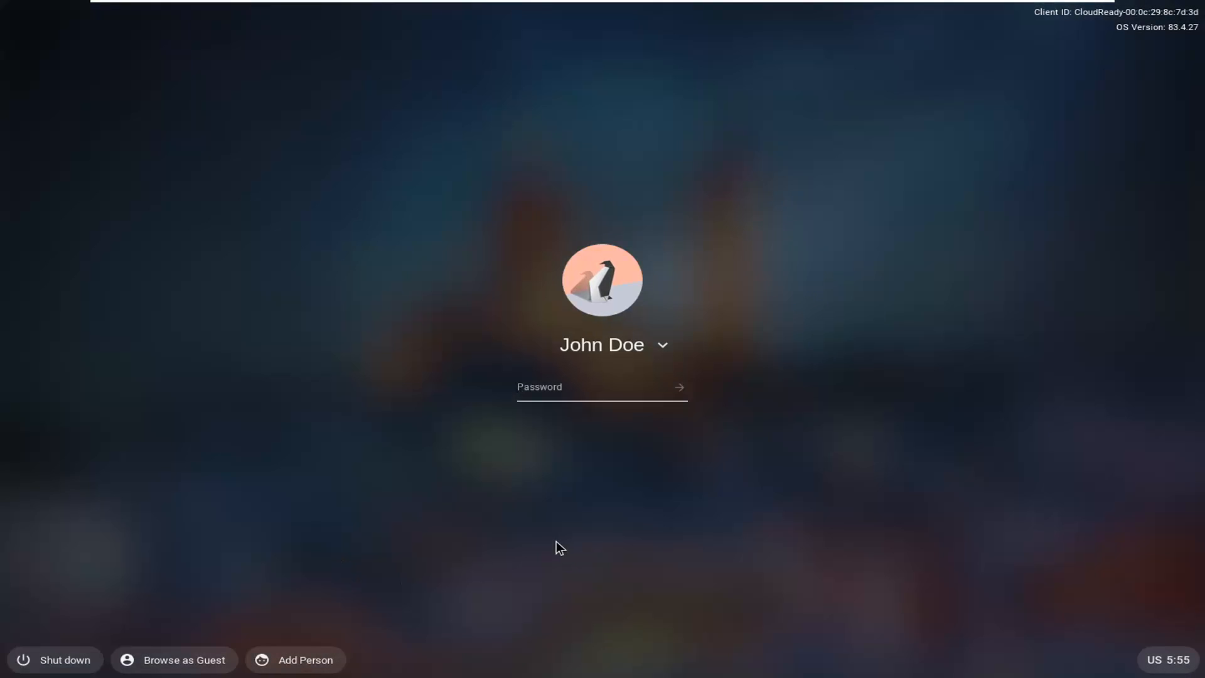
click(602, 387)
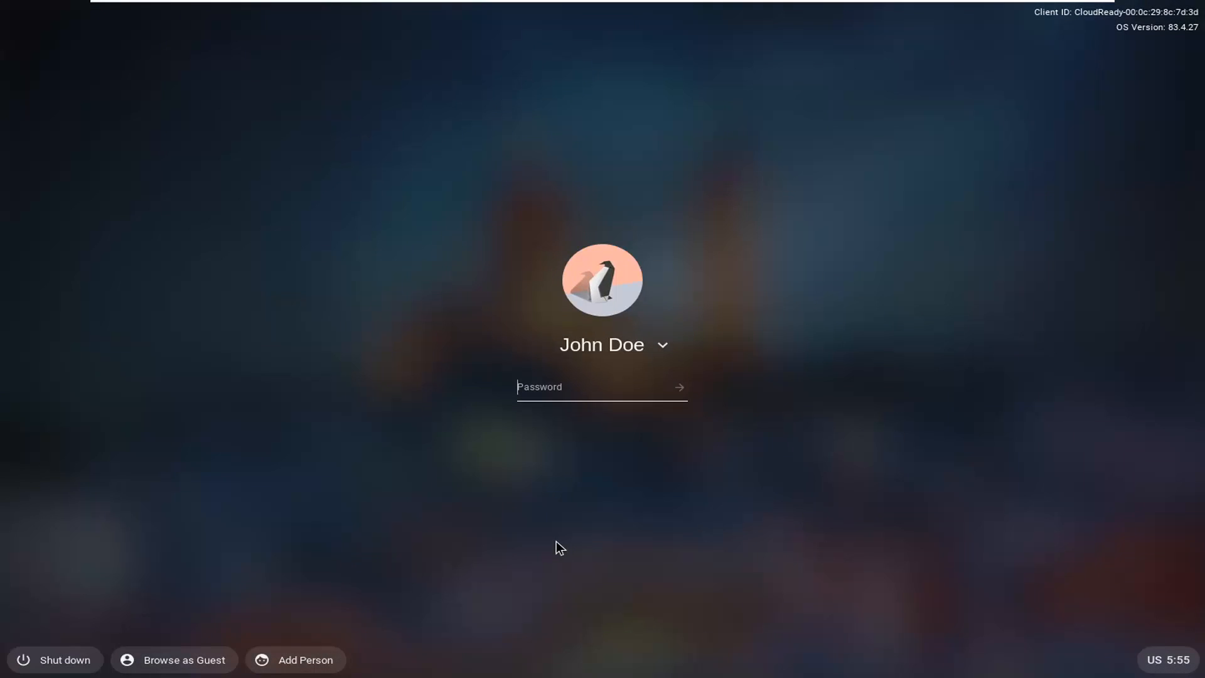